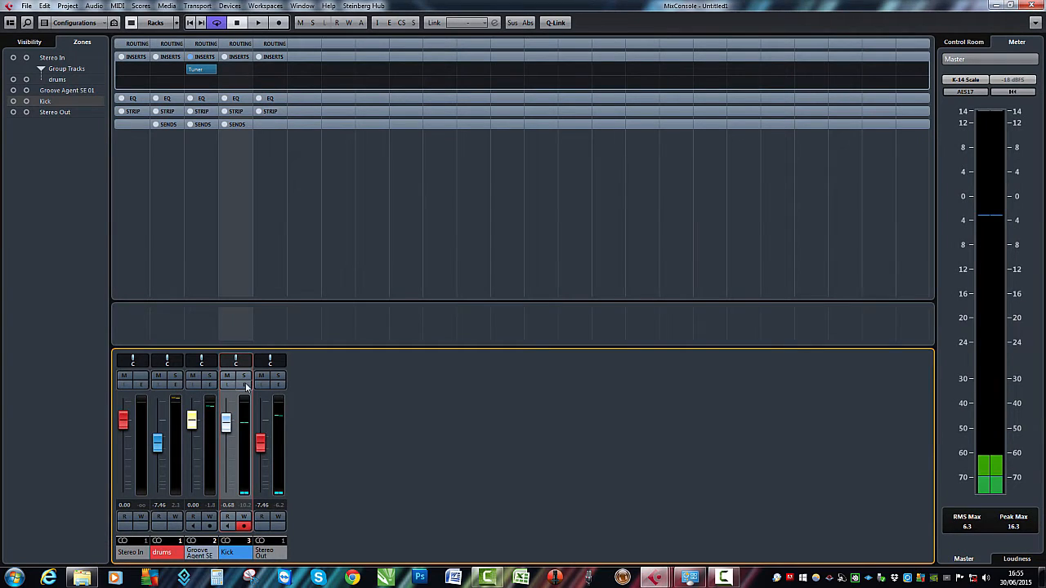
Step: View the Kick channel's EQ spectrum in Channel Settings, then return to the Project window
left_click(236, 376)
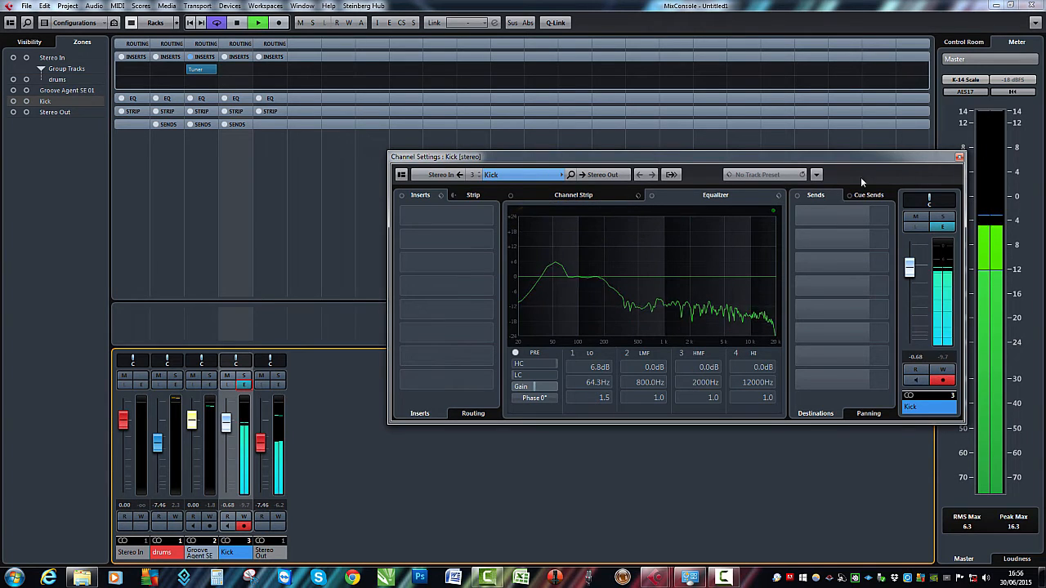
left_click(959, 159)
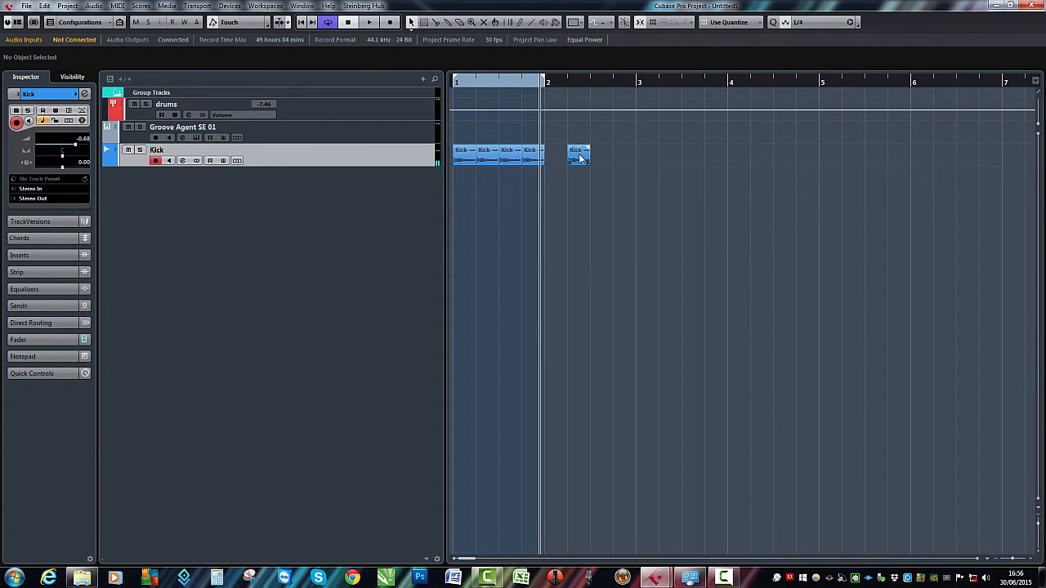
Step: Open the kick sample in the Sample Editor and select its longer, lower VariAudio pitch segment
double_click(578, 154)
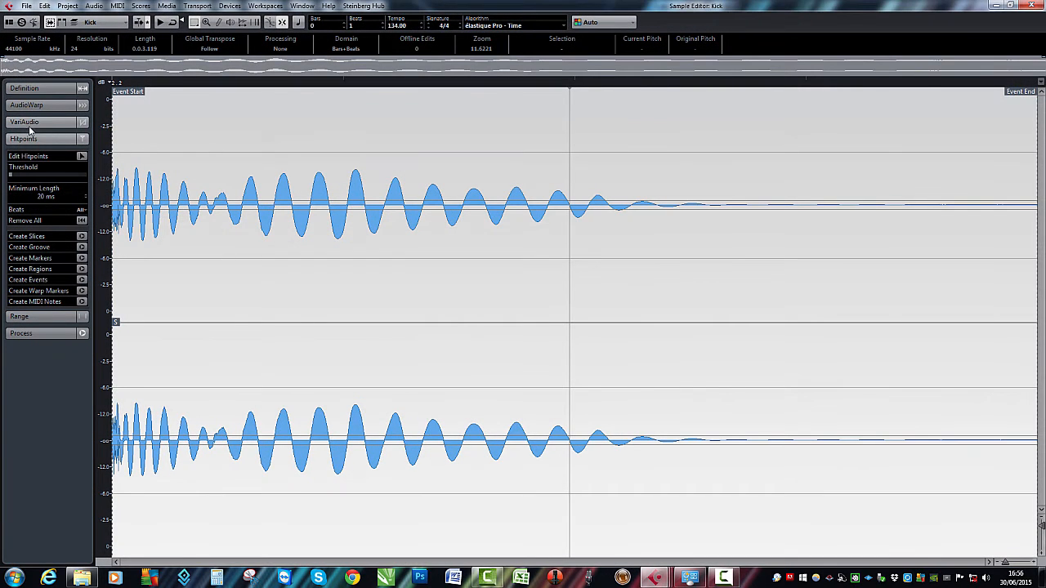
left_click(39, 122)
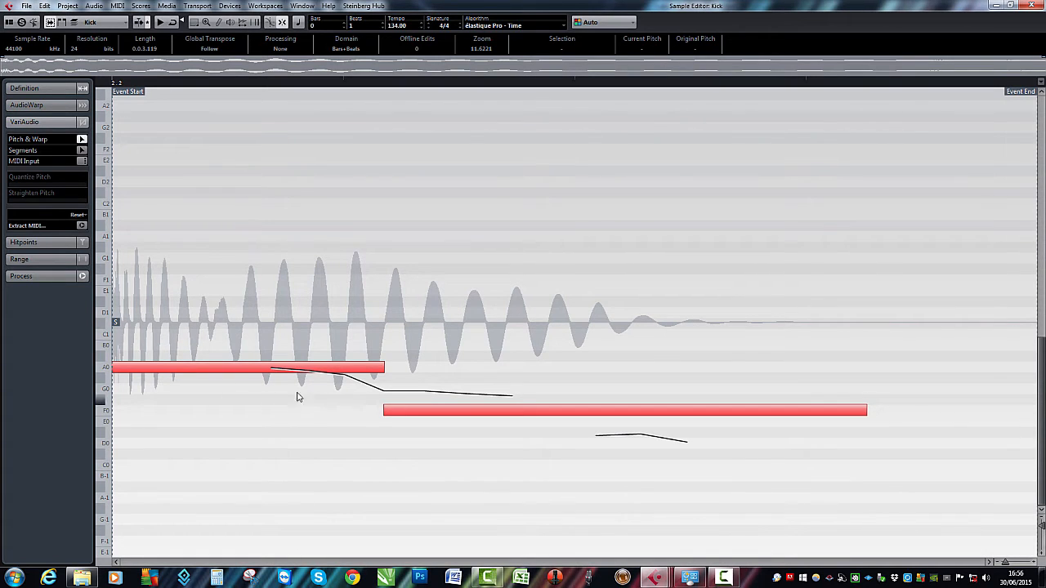
mouse_move(142, 341)
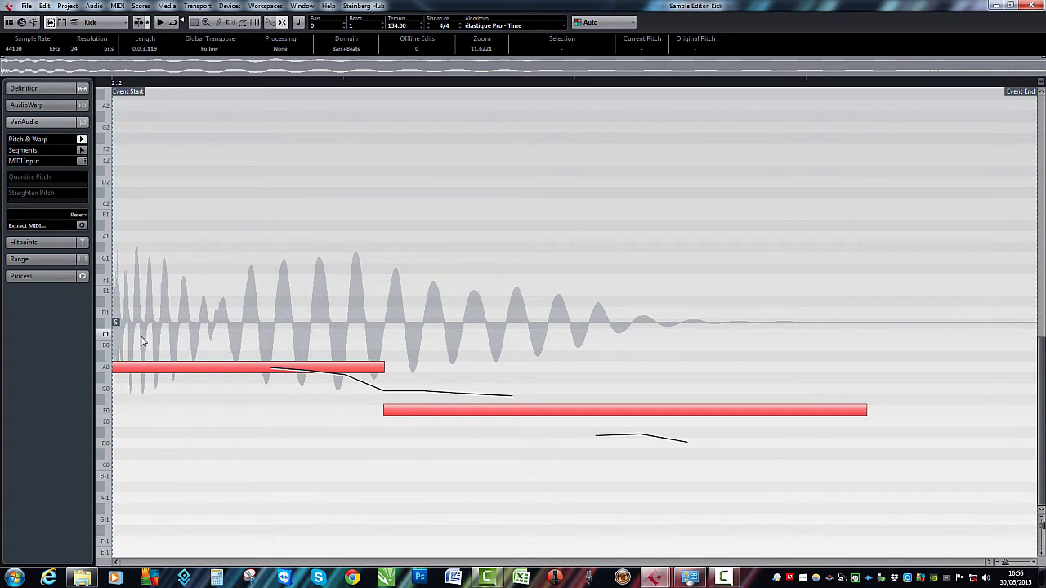
mouse_move(323, 394)
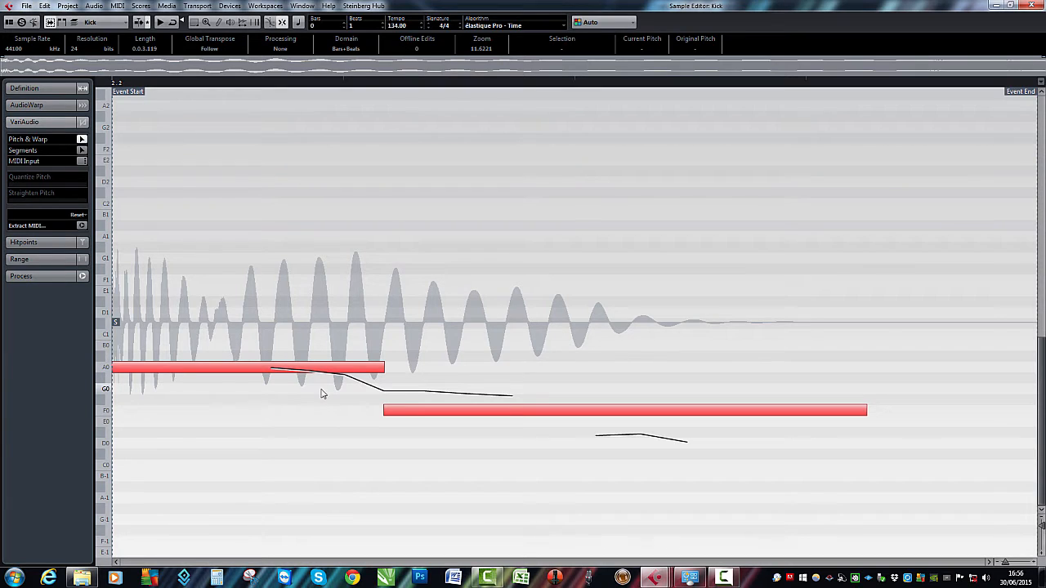
mouse_move(118, 255)
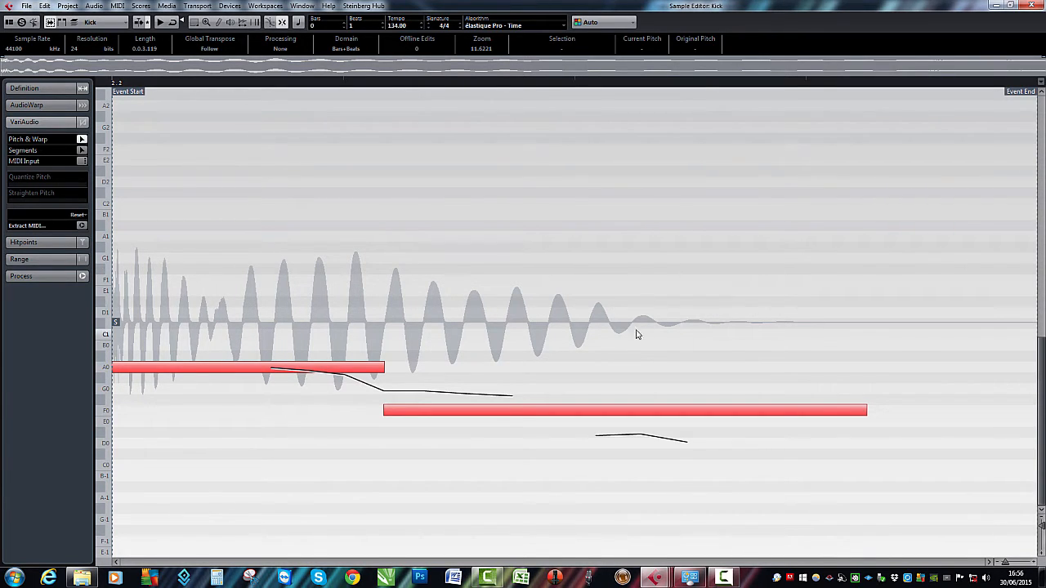
mouse_move(459, 392)
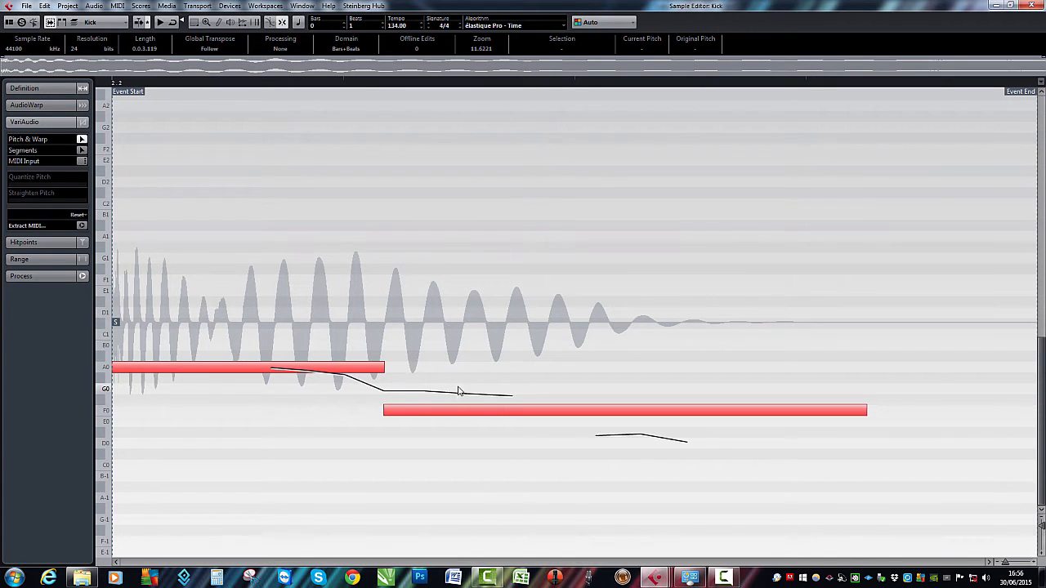
mouse_move(267, 325)
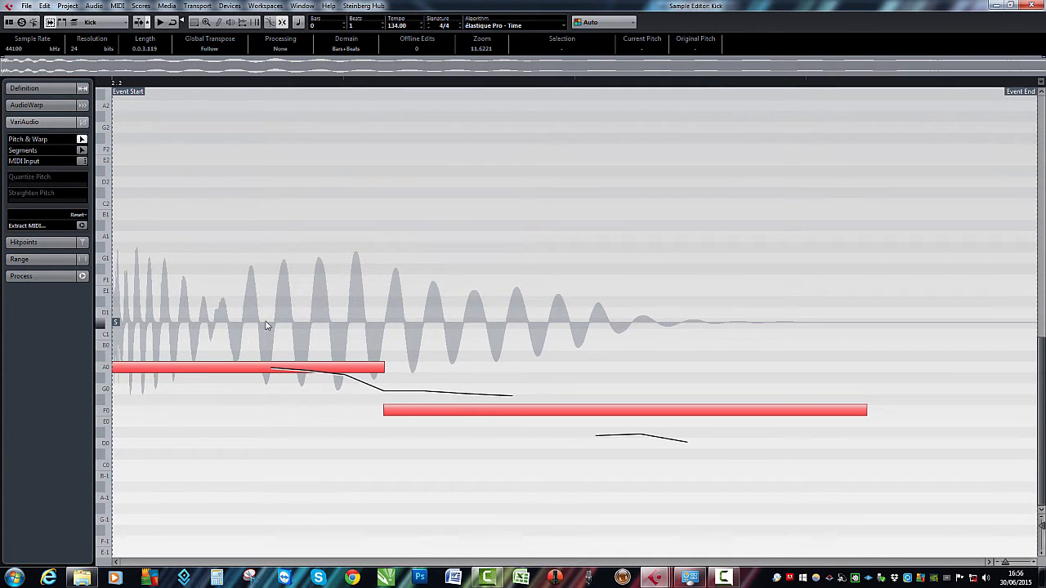
left_click(469, 433)
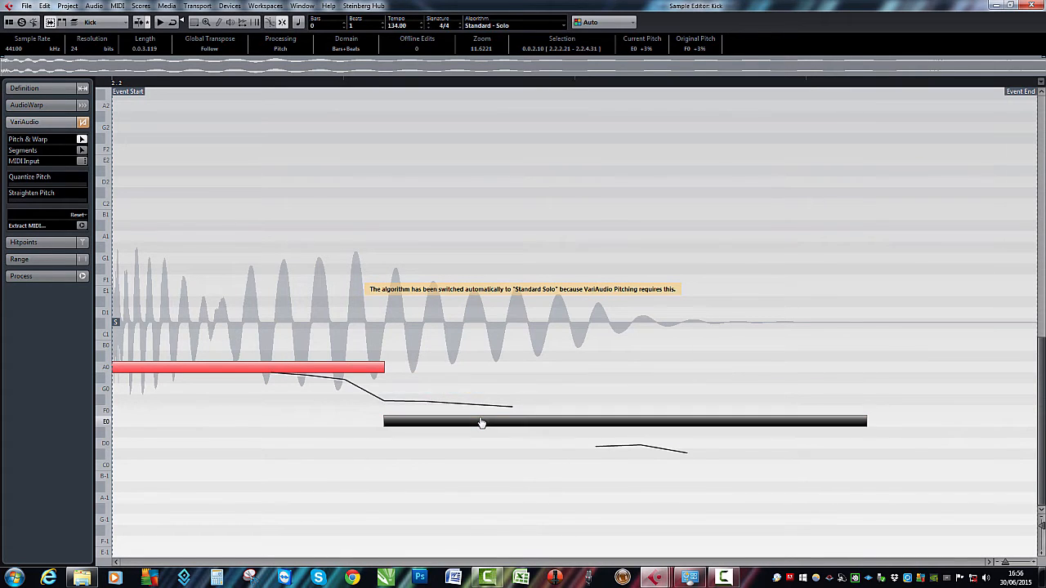
mouse_move(443, 435)
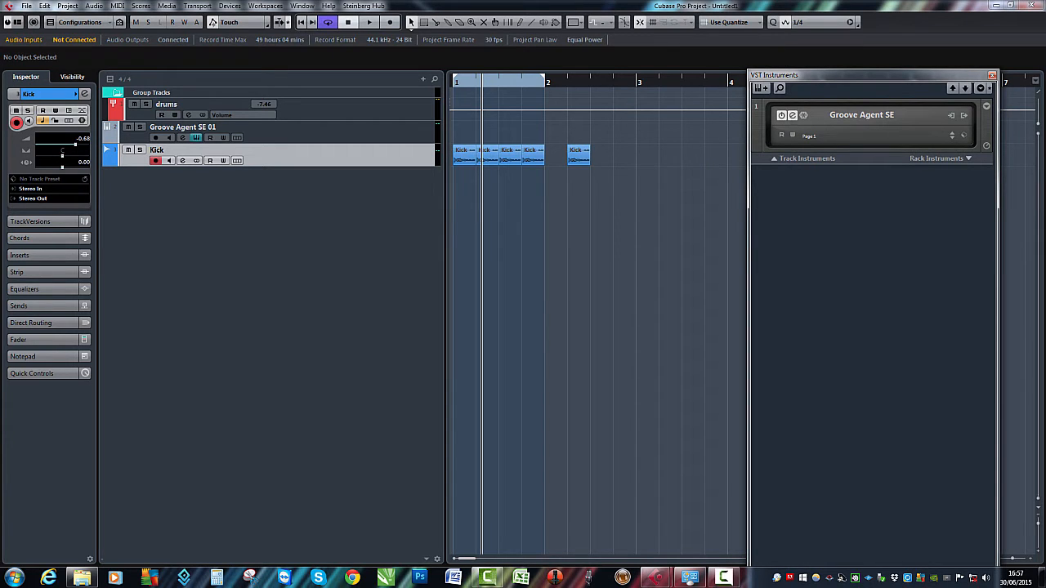
Step: In Groove Agent SE, tune the Kick pad to Coarse -2 semitones and Fine -1 cent
left_click(577, 154)
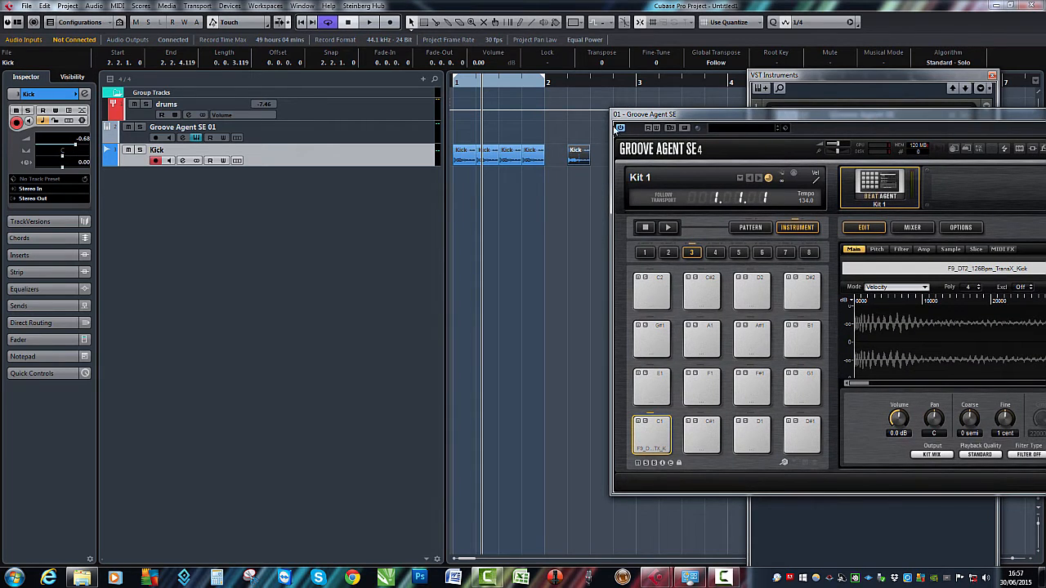
left_click(651, 437)
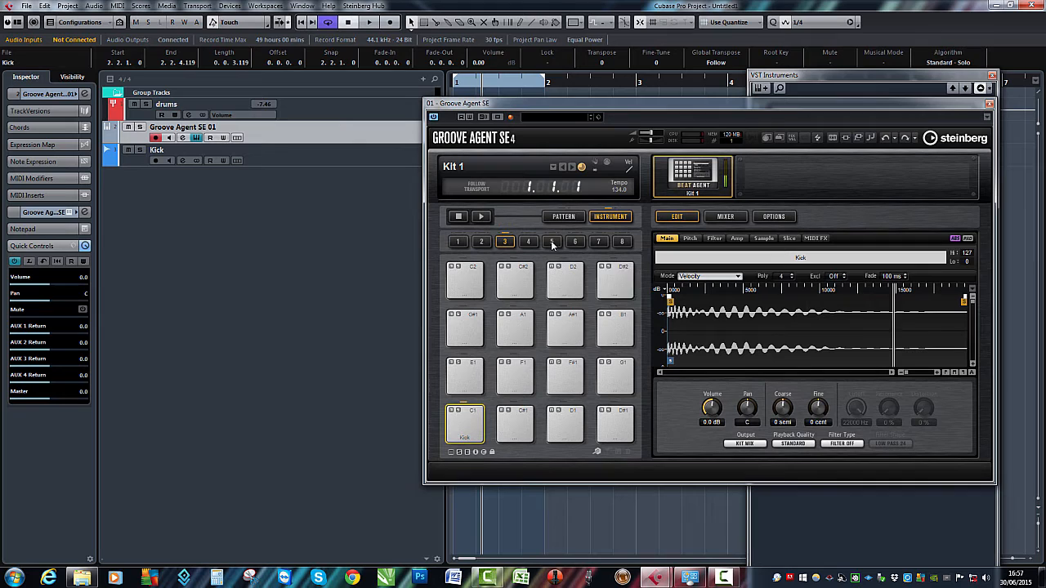
mouse_move(782, 407)
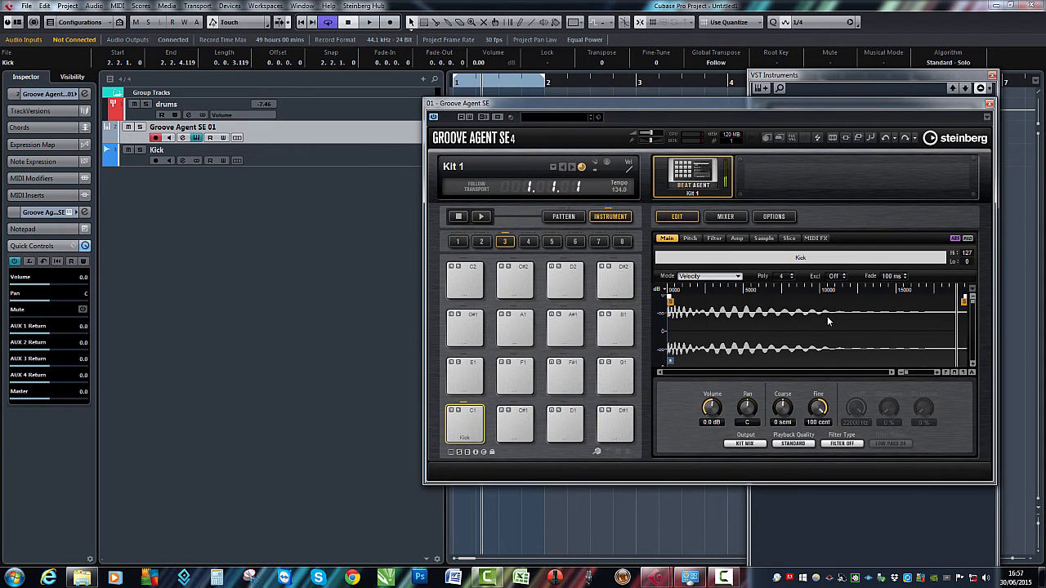
left_click_drag(818, 406, 818, 417)
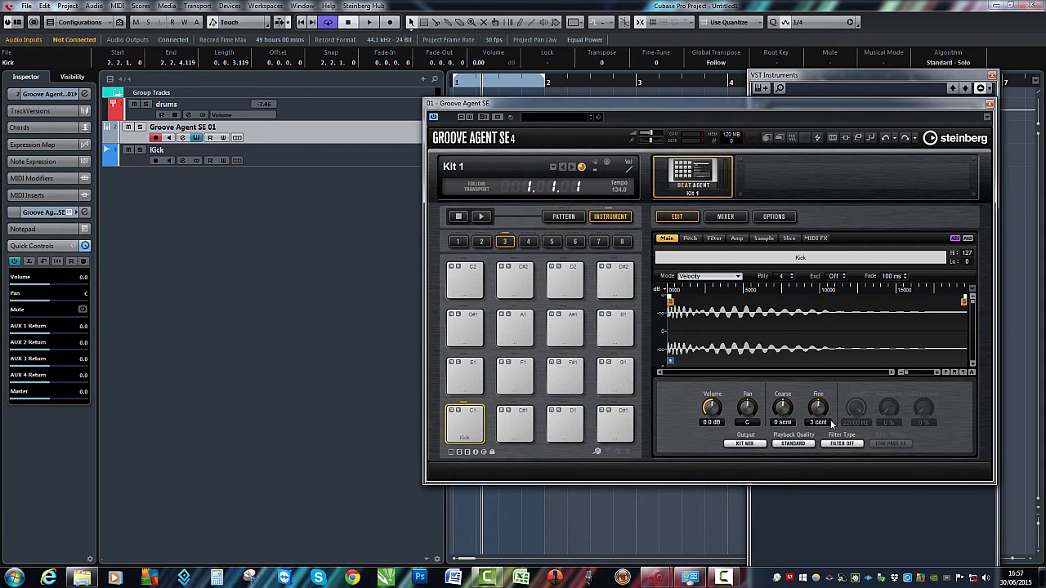
left_click_drag(817, 406, 817, 417)
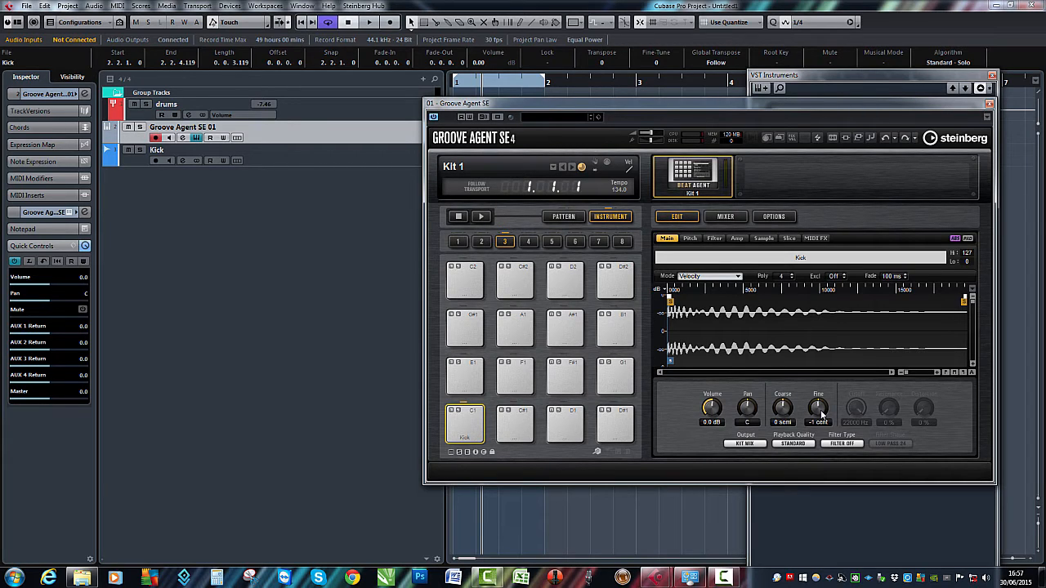
mouse_move(792, 402)
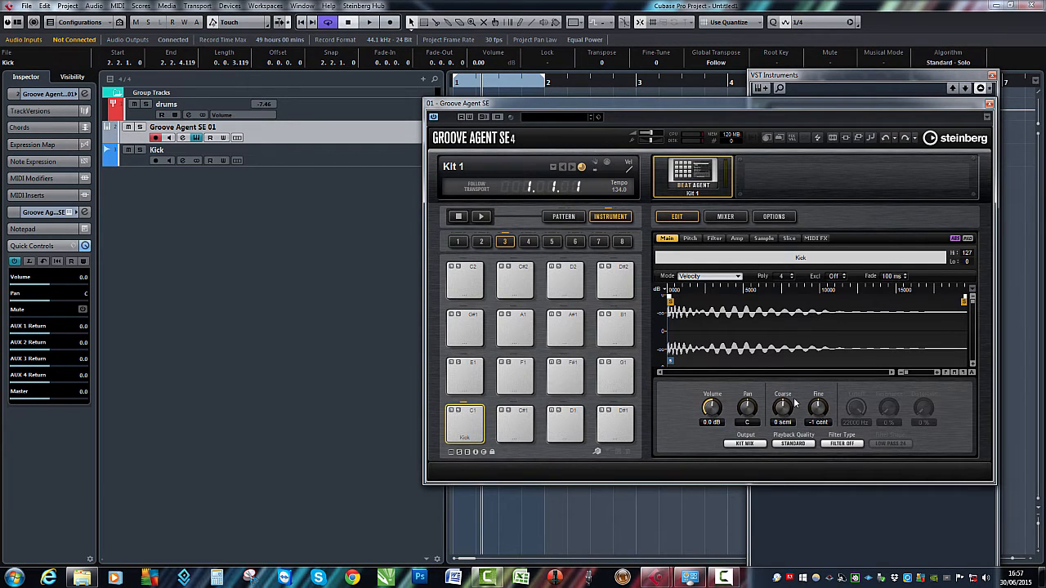
left_click_drag(782, 406, 782, 417)
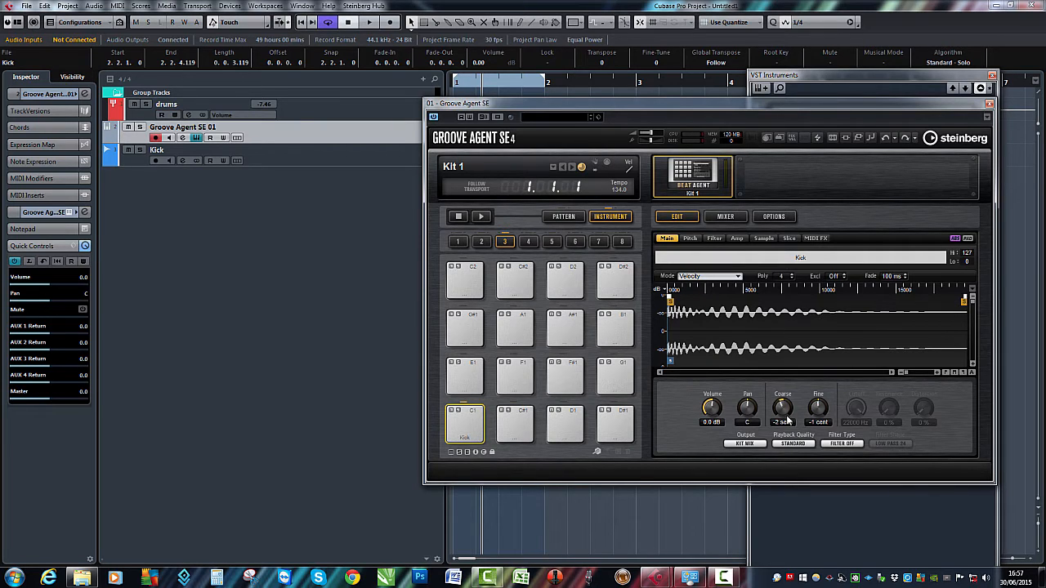
left_click_drag(782, 406, 782, 384)
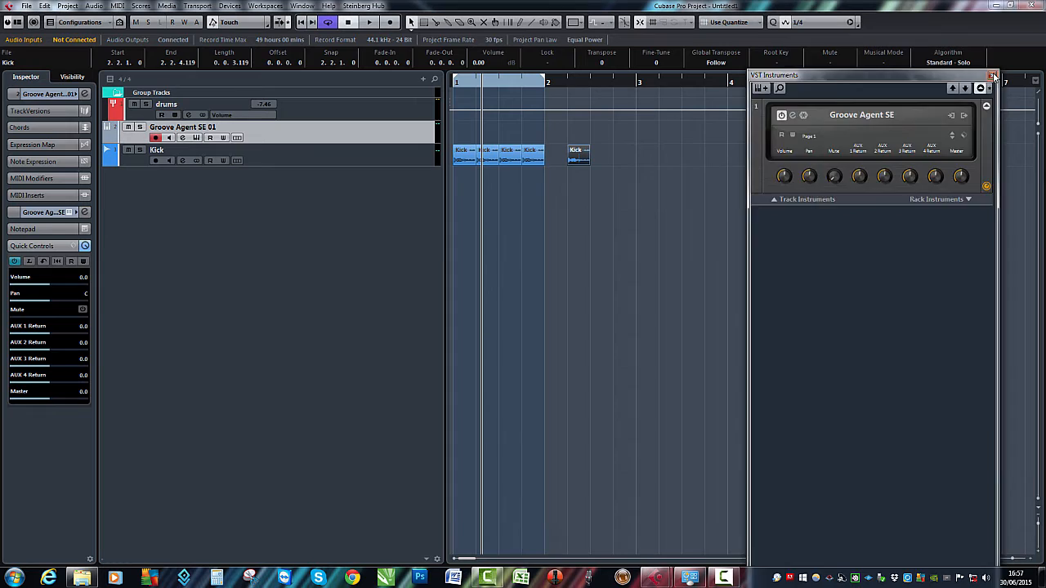
Step: Close VST Instruments and read the pitch of the Kick EQ spectrum's low-end peak
left_click(990, 76)
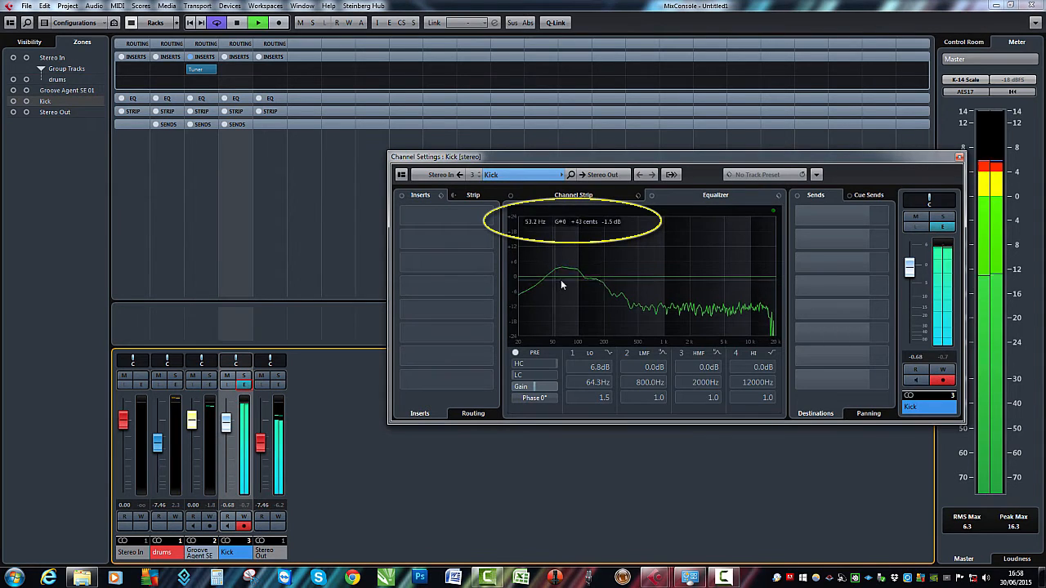
left_click_drag(563, 284, 563, 266)
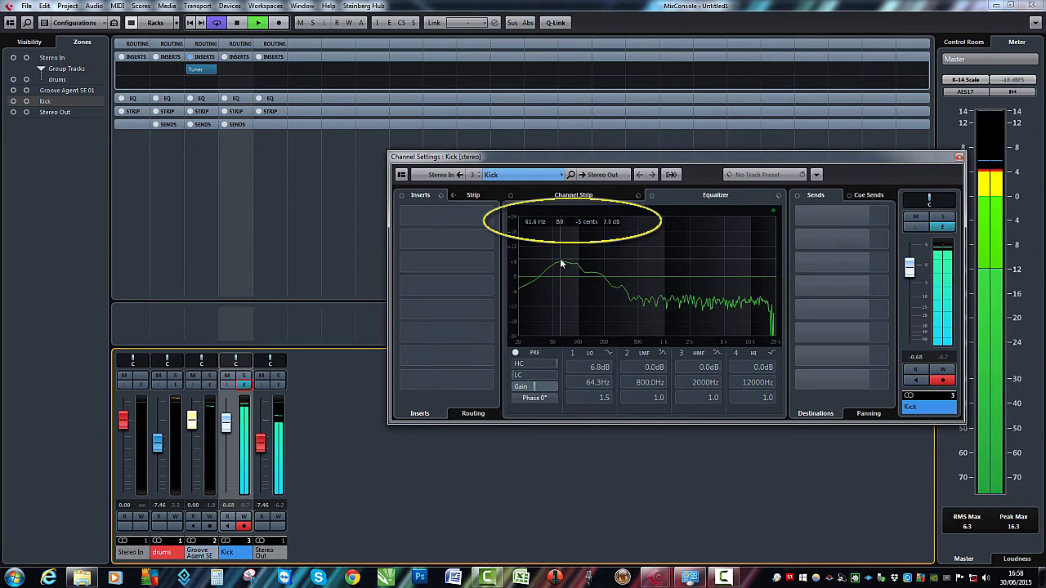
left_click(958, 161)
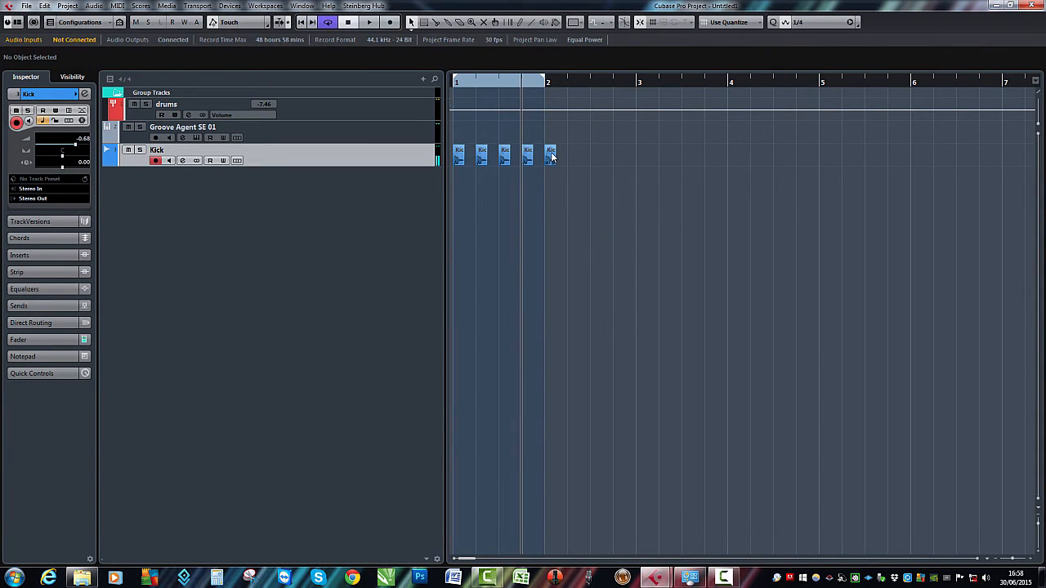
Step: Open Kick 3 in the Sample Editor and view its VariAudio Pitch & Warp analysis
double_click(550, 155)
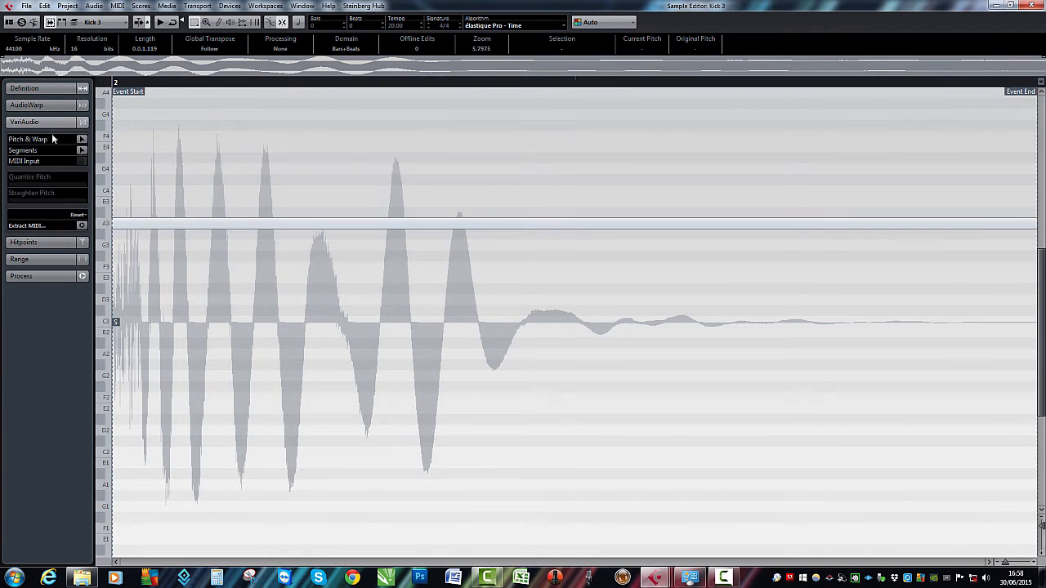
left_click(196, 223)
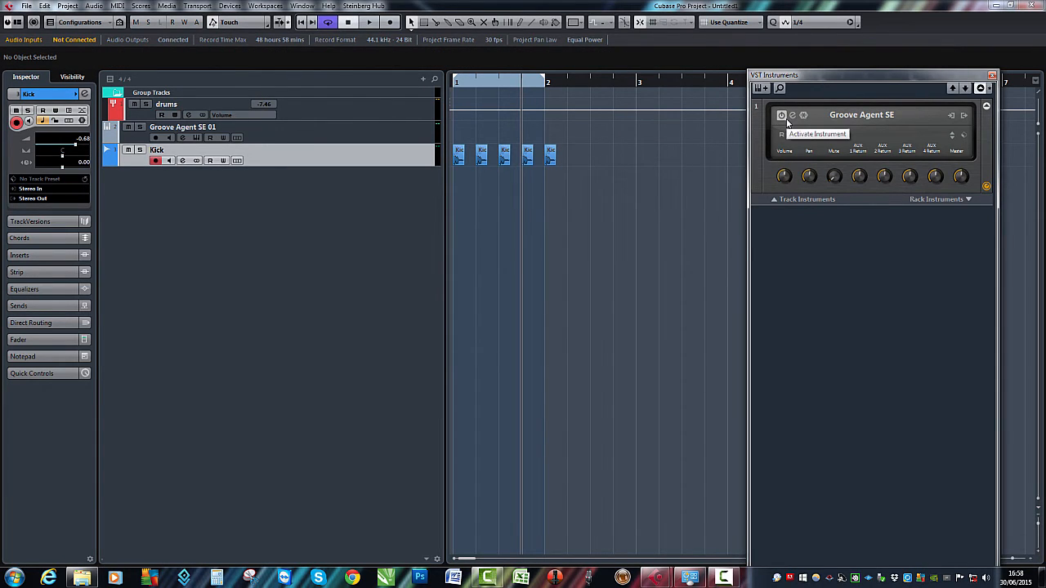
Step: Activate Groove Agent SE, merge the kick events into a 'Kicks' part, and close the rack
left_click(780, 114)
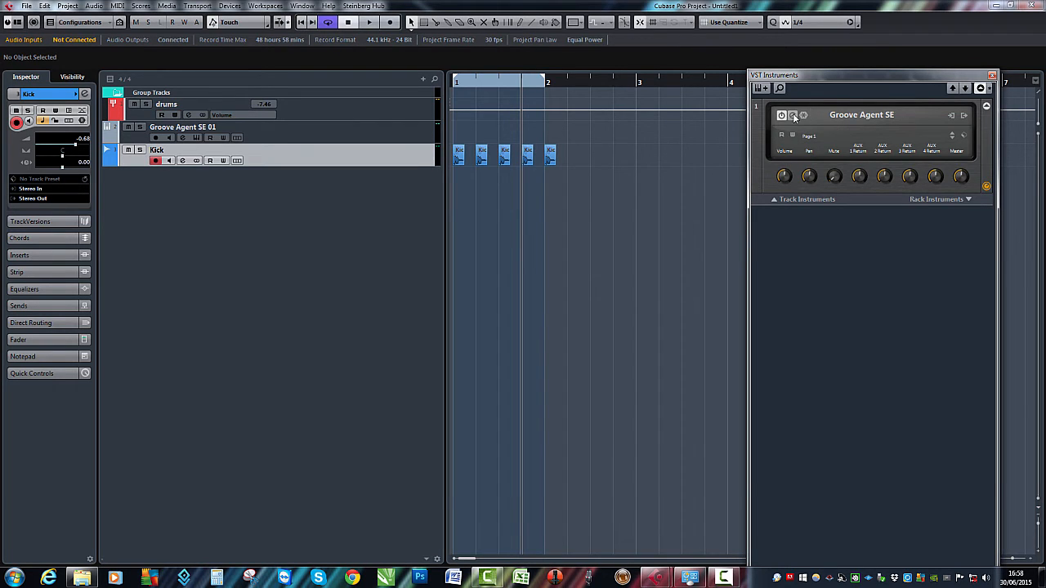
left_click(792, 115)
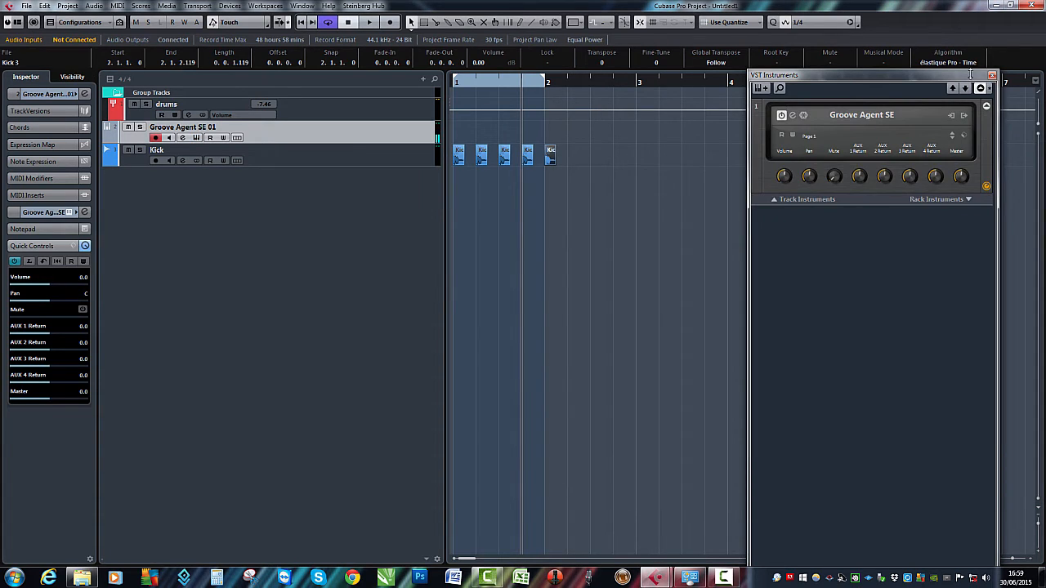
left_click(991, 75)
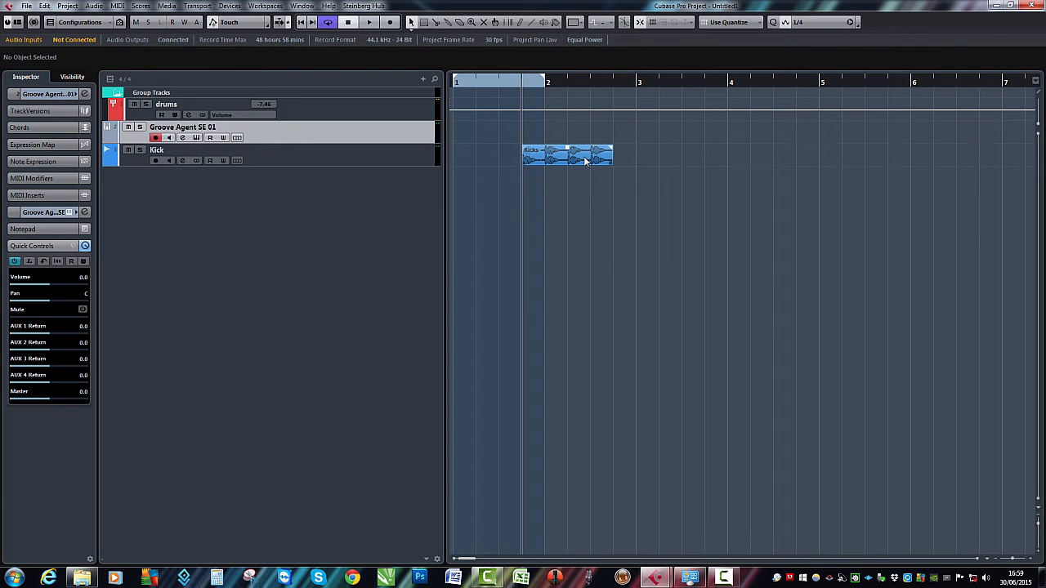
Step: Split the first kick off the Kicks part at bar one and read its EQ pitch
double_click(572, 155)
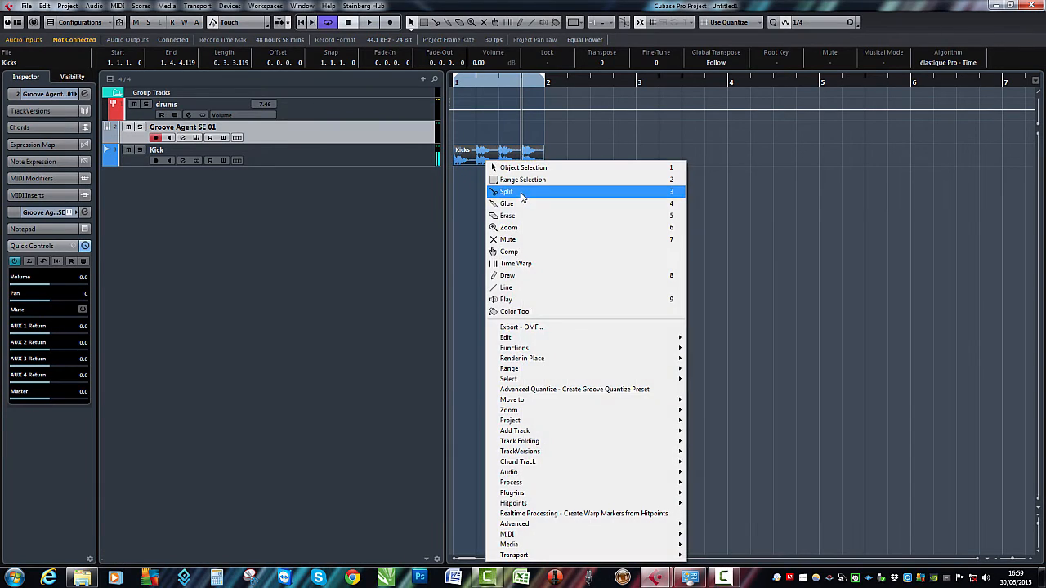
left_click(506, 192)
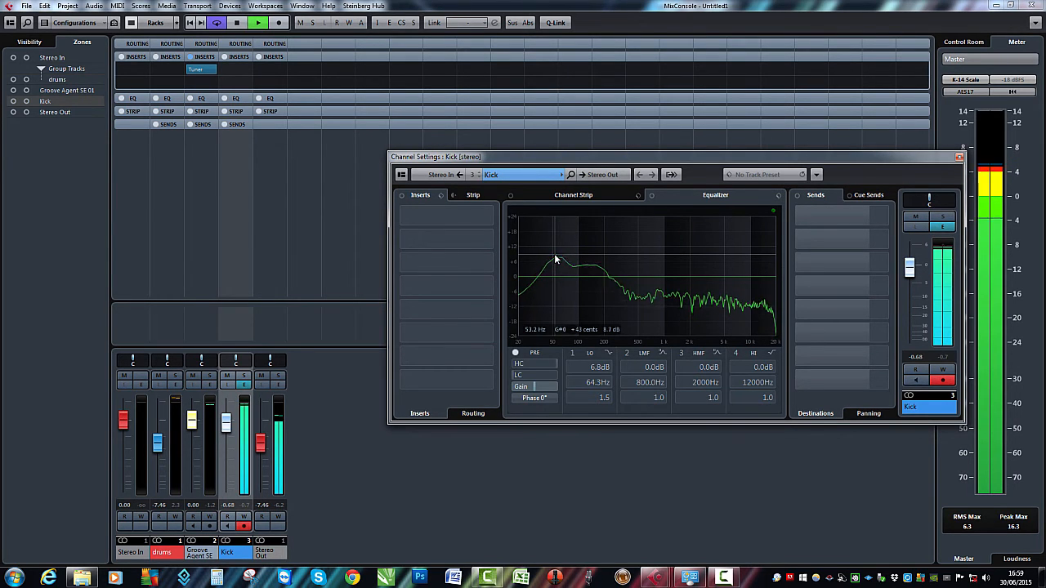
left_click(958, 161)
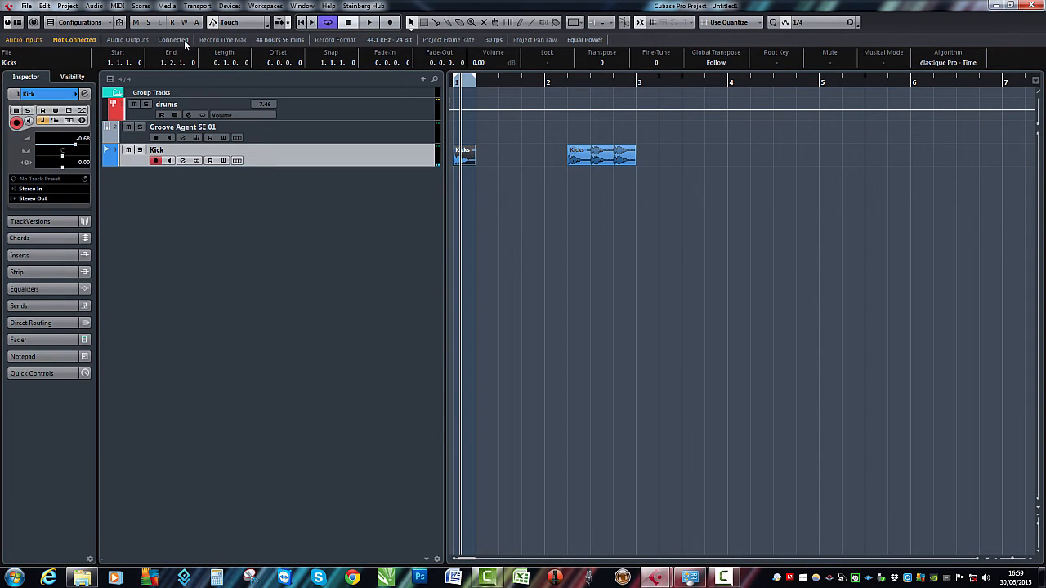
Step: Check Kick-04's VariAudio pitch from the Audio menu, then deselect all events
left_click(95, 5)
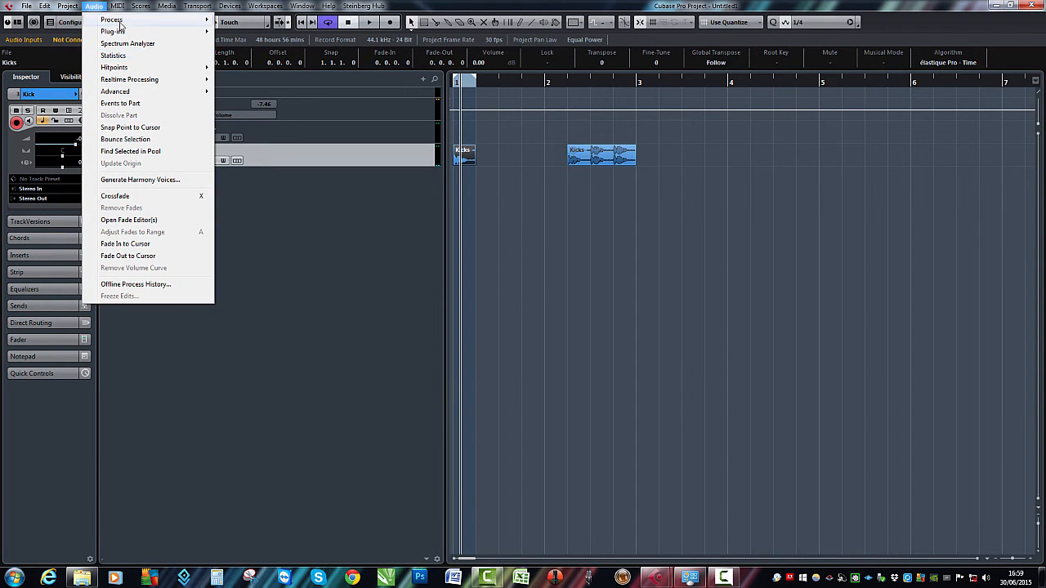
mouse_move(125, 139)
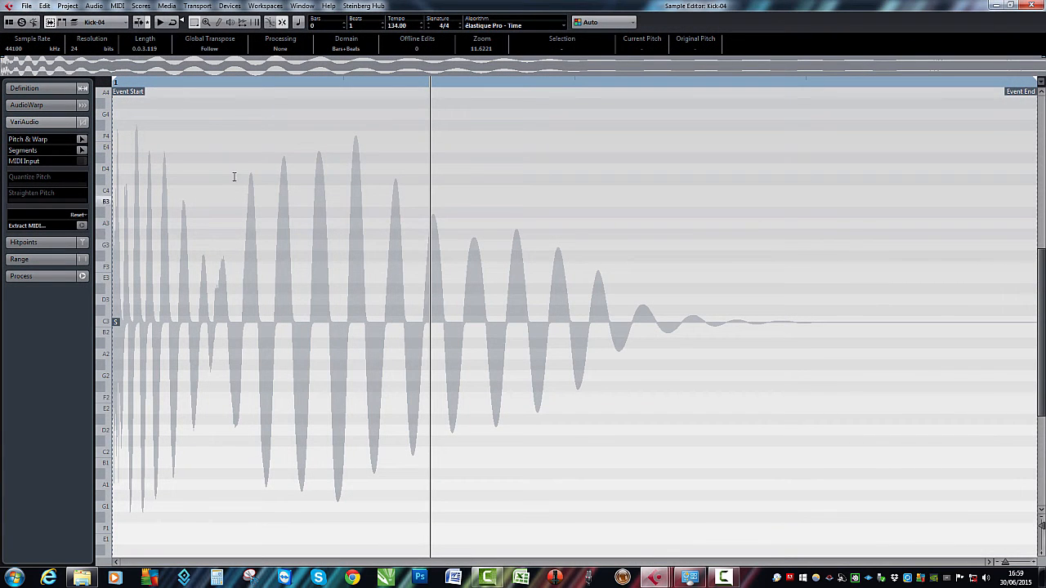
mouse_move(256, 225)
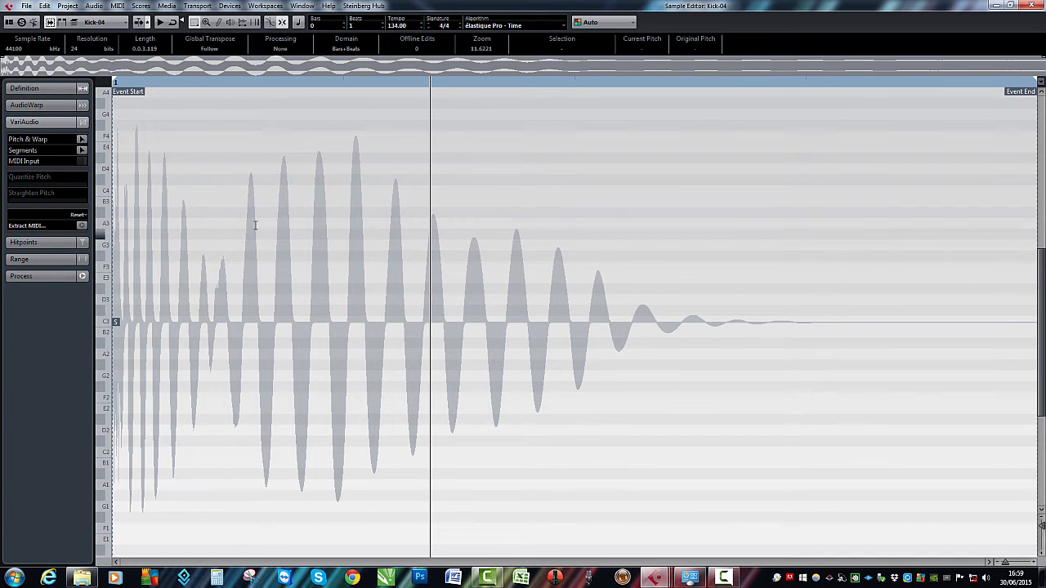
mouse_move(244, 204)
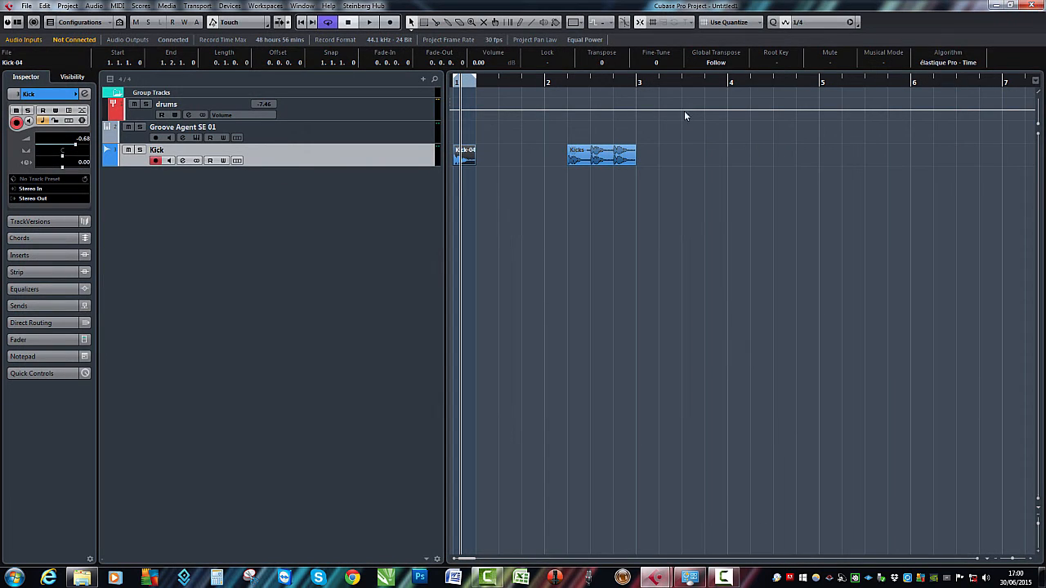
left_click(541, 217)
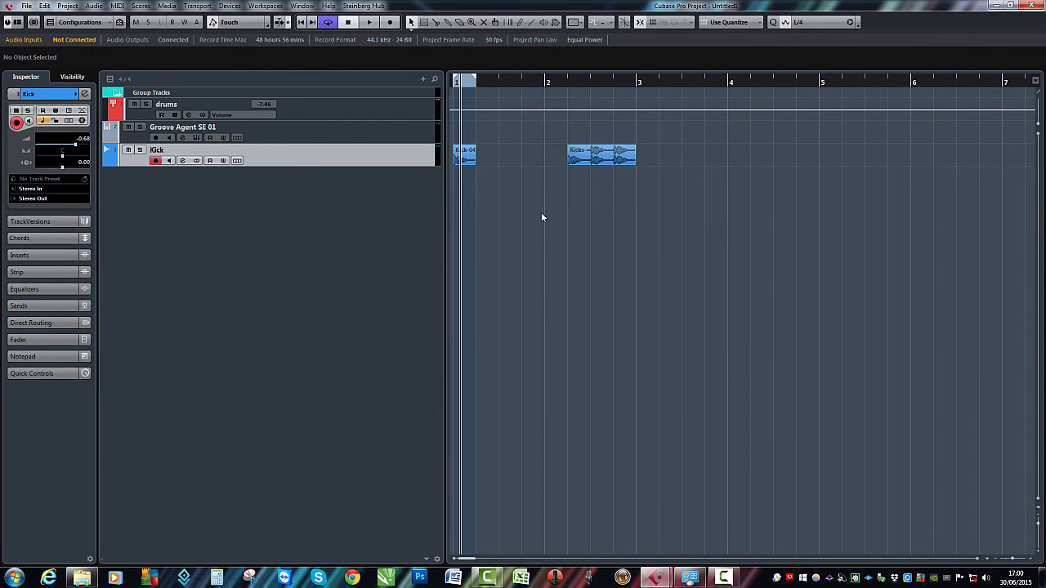
Step: Select and play the Kick-04 event, then open the Audio > Process list
left_click(465, 154)
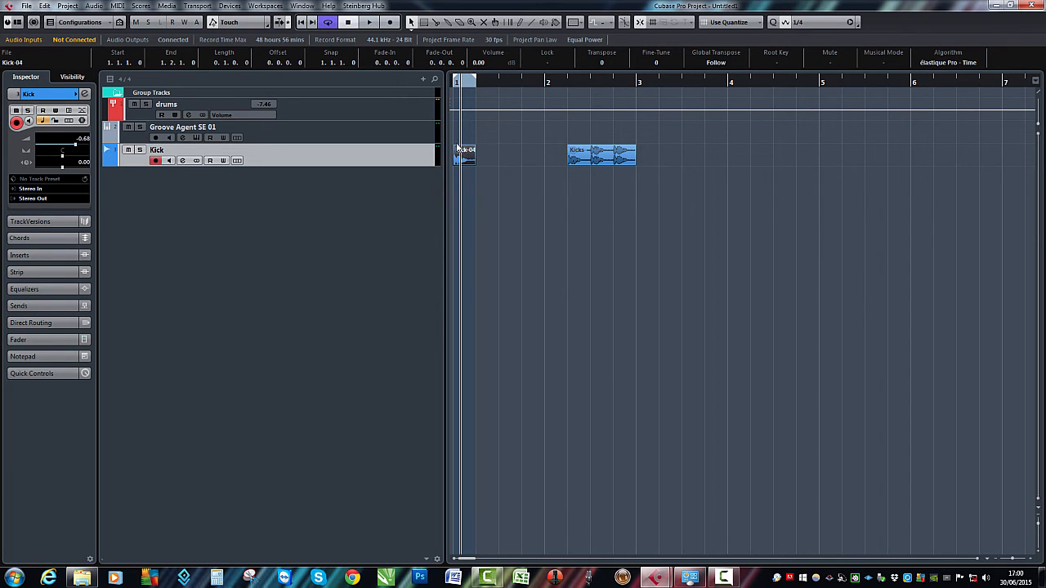
mouse_move(618, 67)
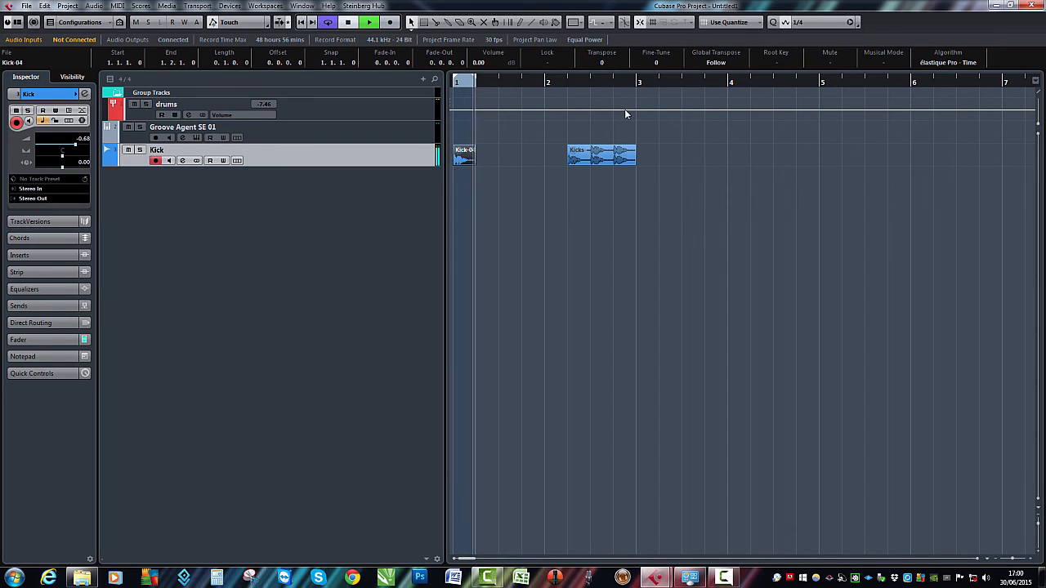
left_click(96, 6)
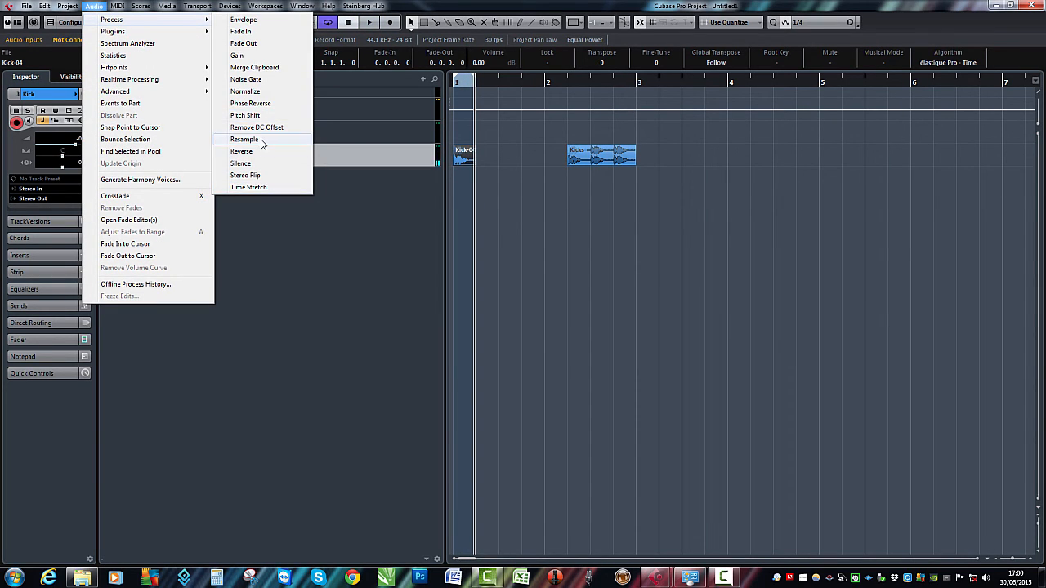
Step: Preview Kick-04 at different Pitch Shift transpositions, then apply the process
left_click(245, 115)
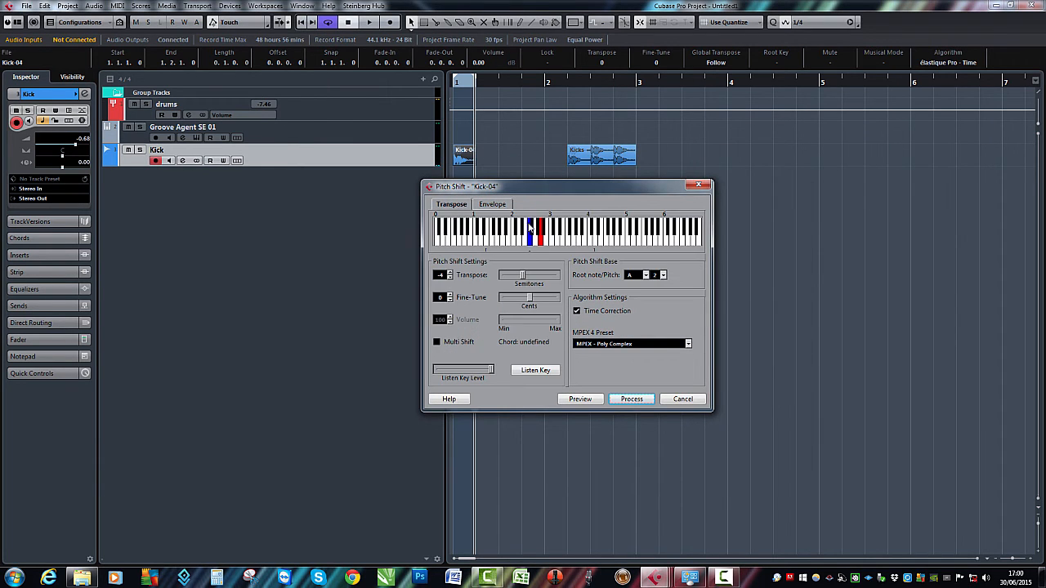
left_click(579, 399)
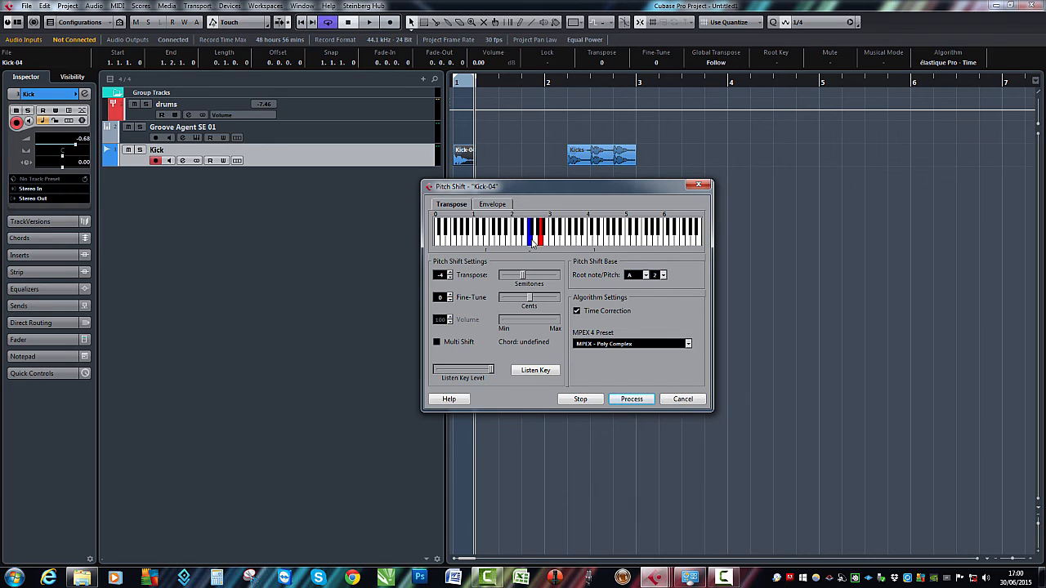
left_click(441, 275)
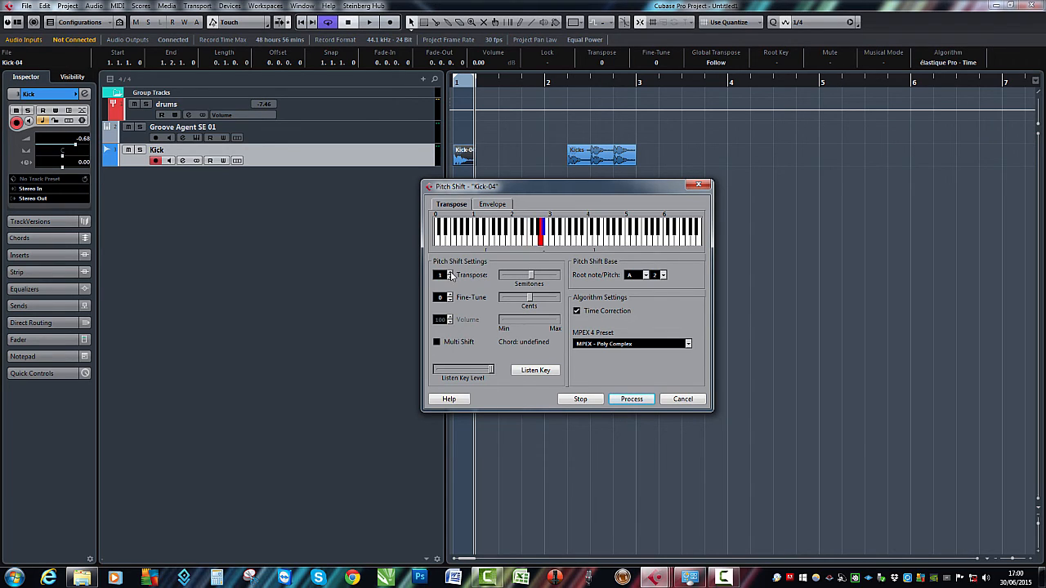
left_click(450, 277)
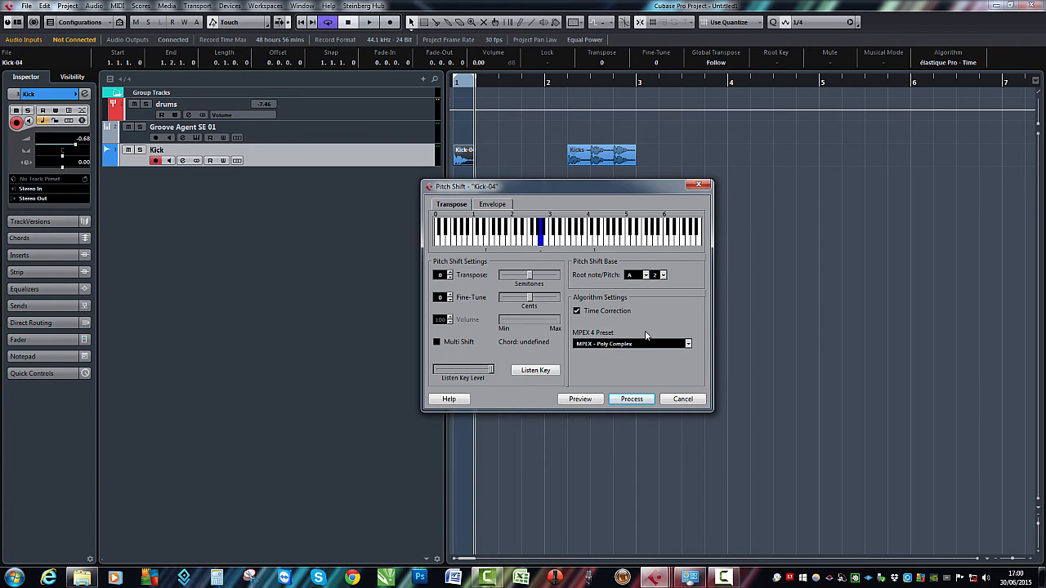
left_click(631, 399)
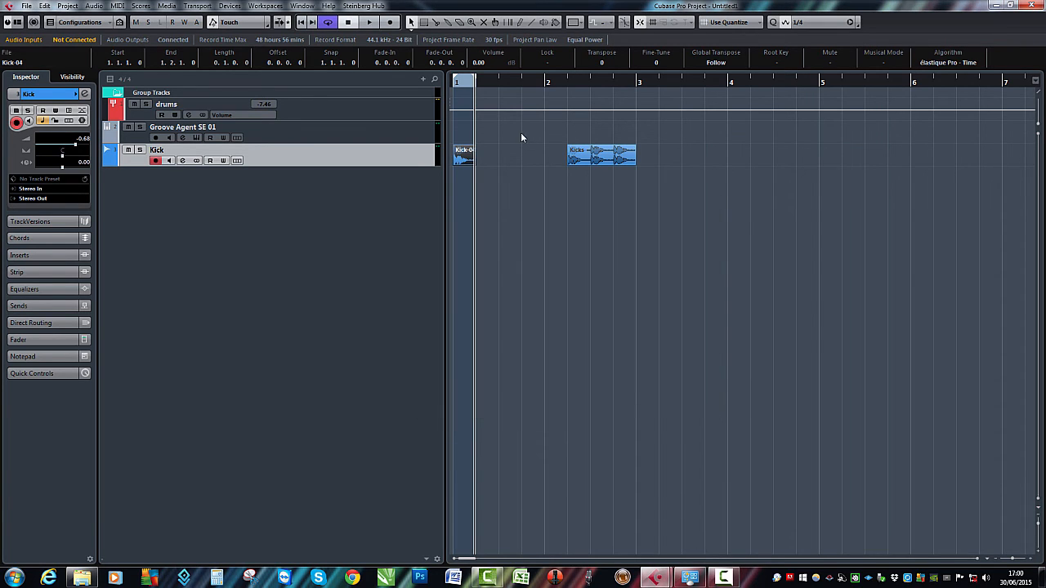